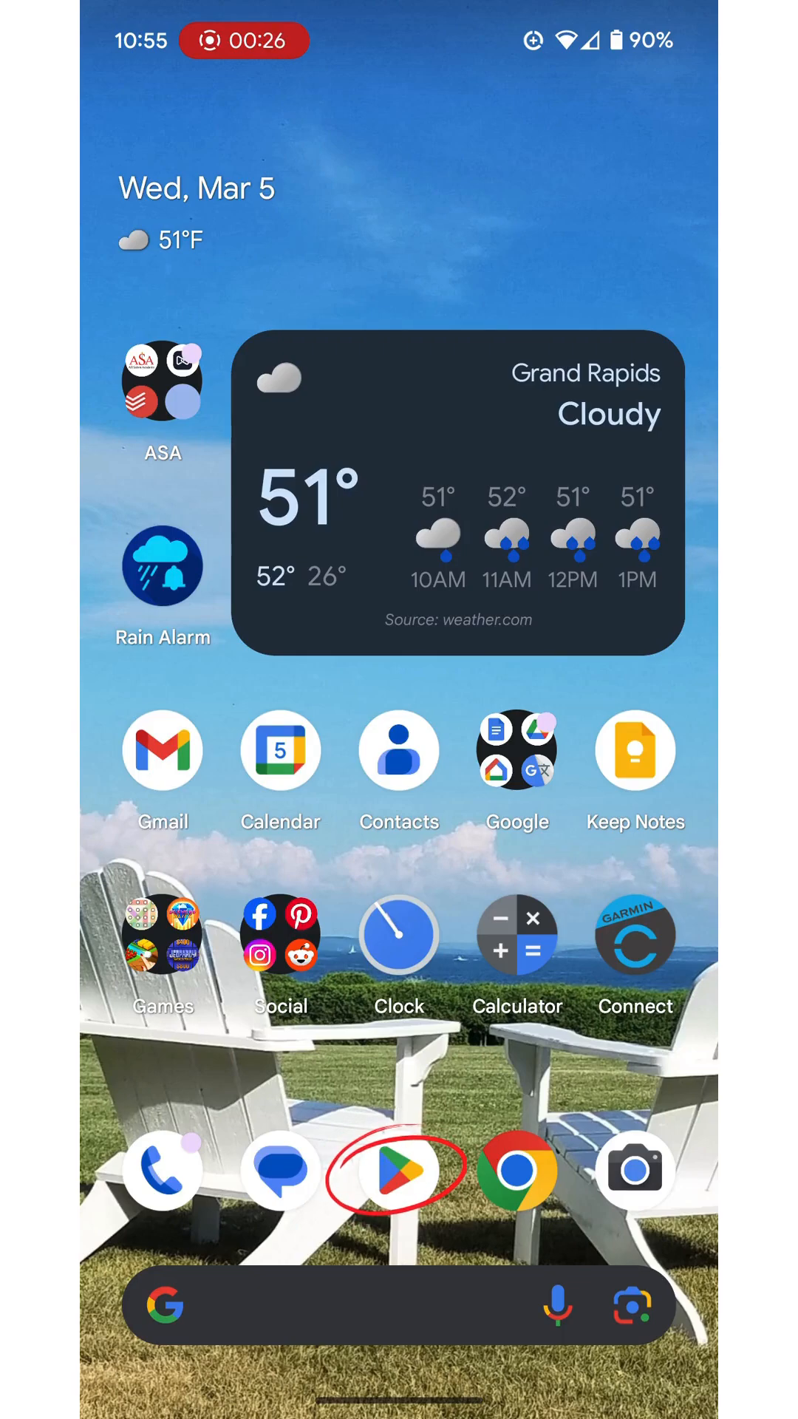
Launch the Google Play Store from the home screen dock
{"action": "left_click", "coordinate": [399, 1170]}
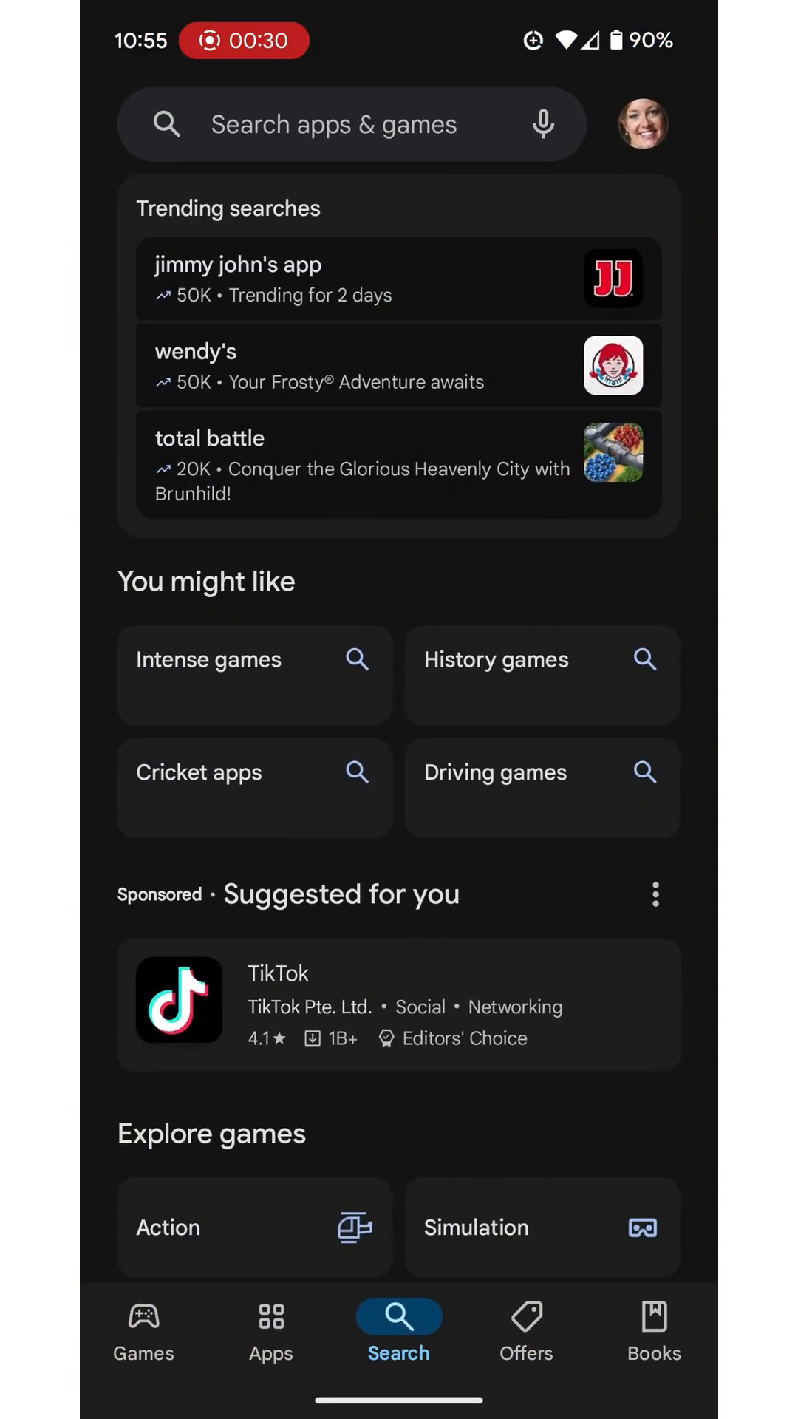
Search the Play Store for 'google chat'
{"action": "left_click", "coordinate": [353, 125]}
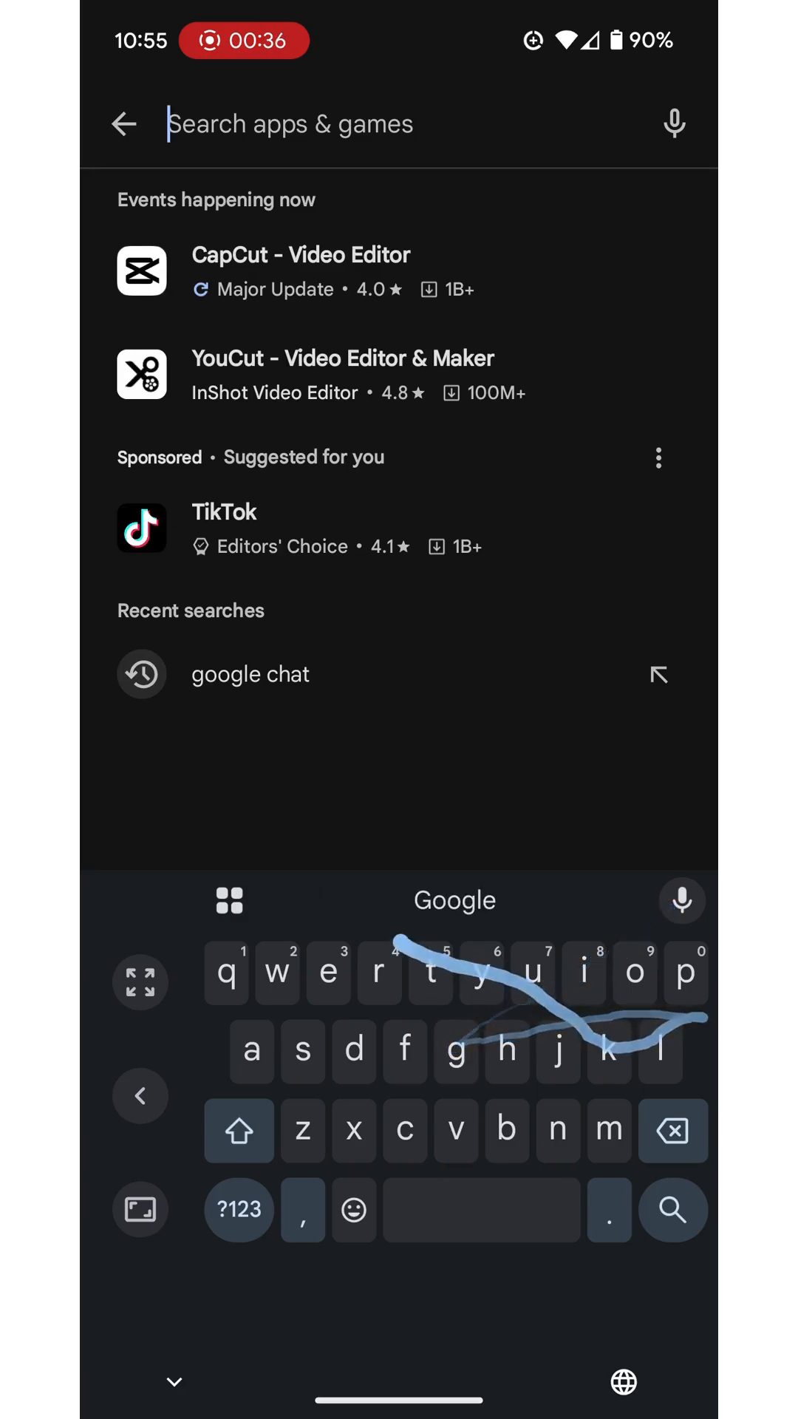
{"action": "type", "text": "Google chat"}
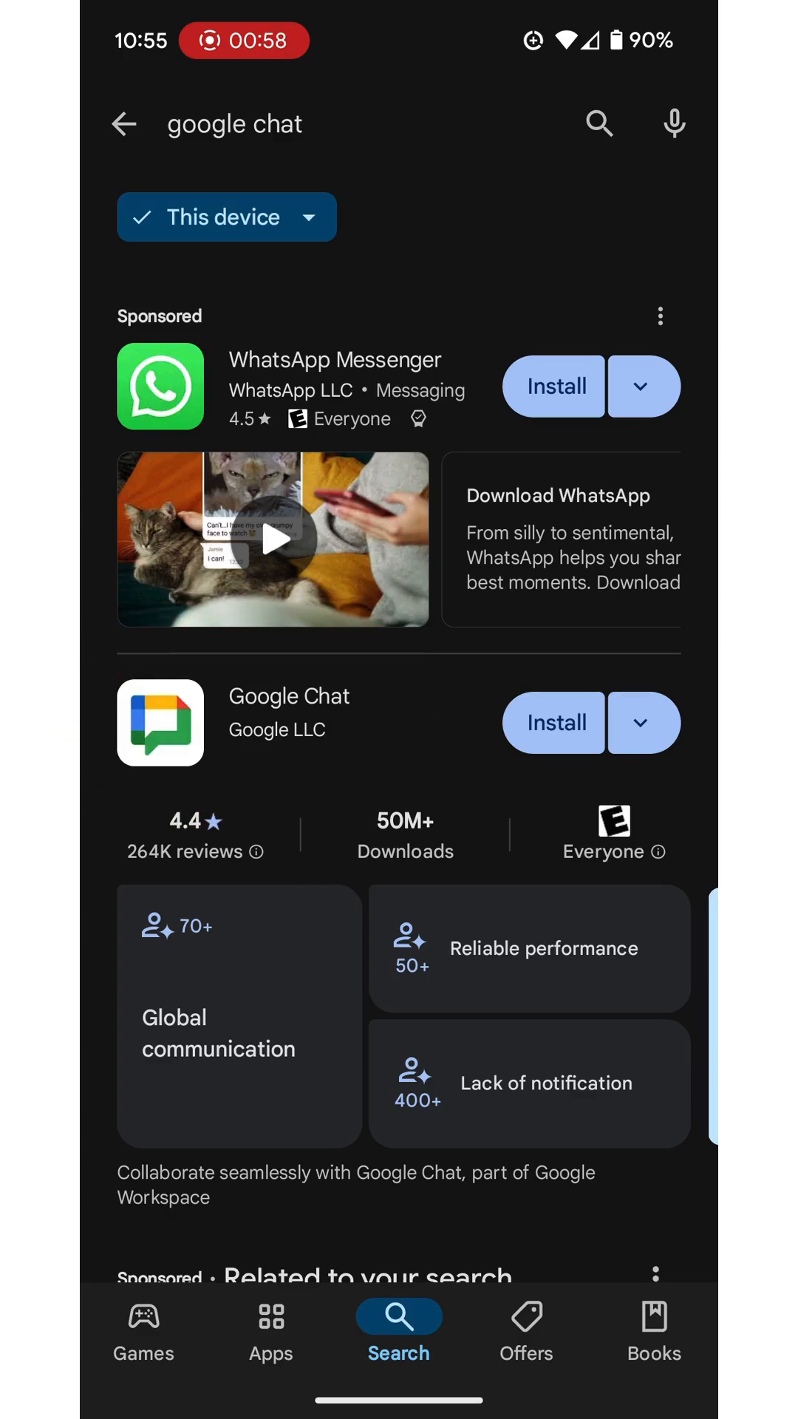
Install the Google Chat app by Google LLC
{"action": "left_click", "coordinate": [553, 722]}
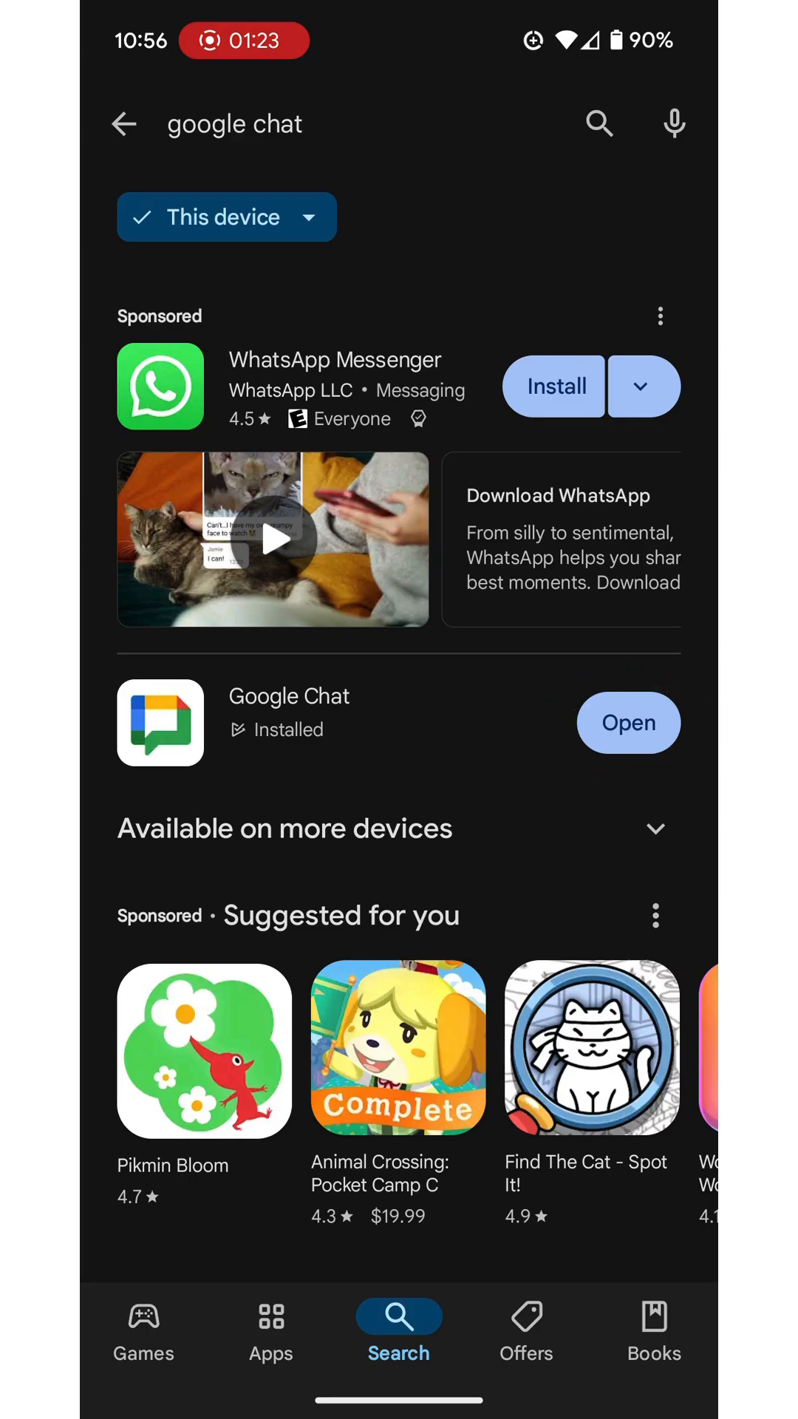
Open Google Chat from its listing and allow notifications
{"action": "left_click", "coordinate": [628, 722]}
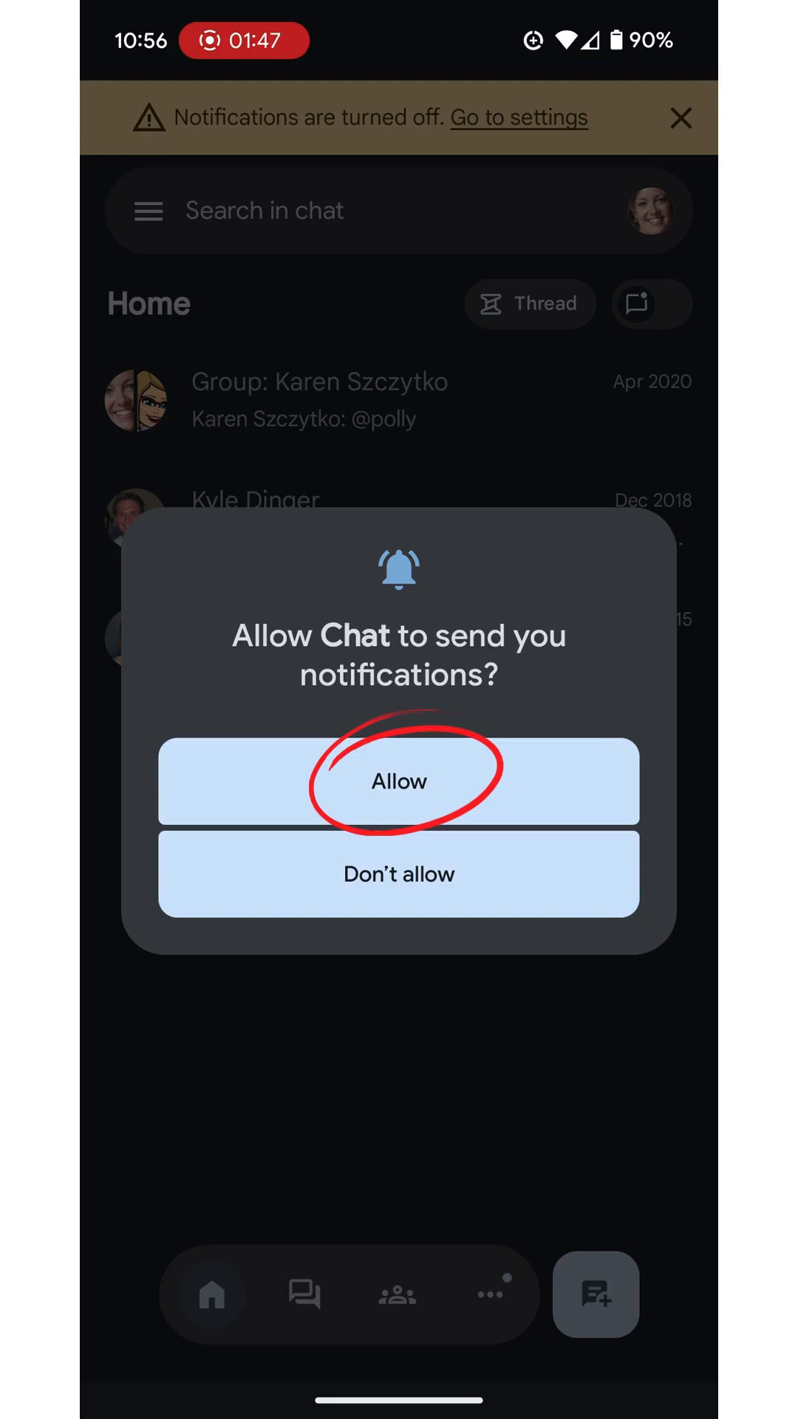
{"action": "left_click", "coordinate": [398, 781]}
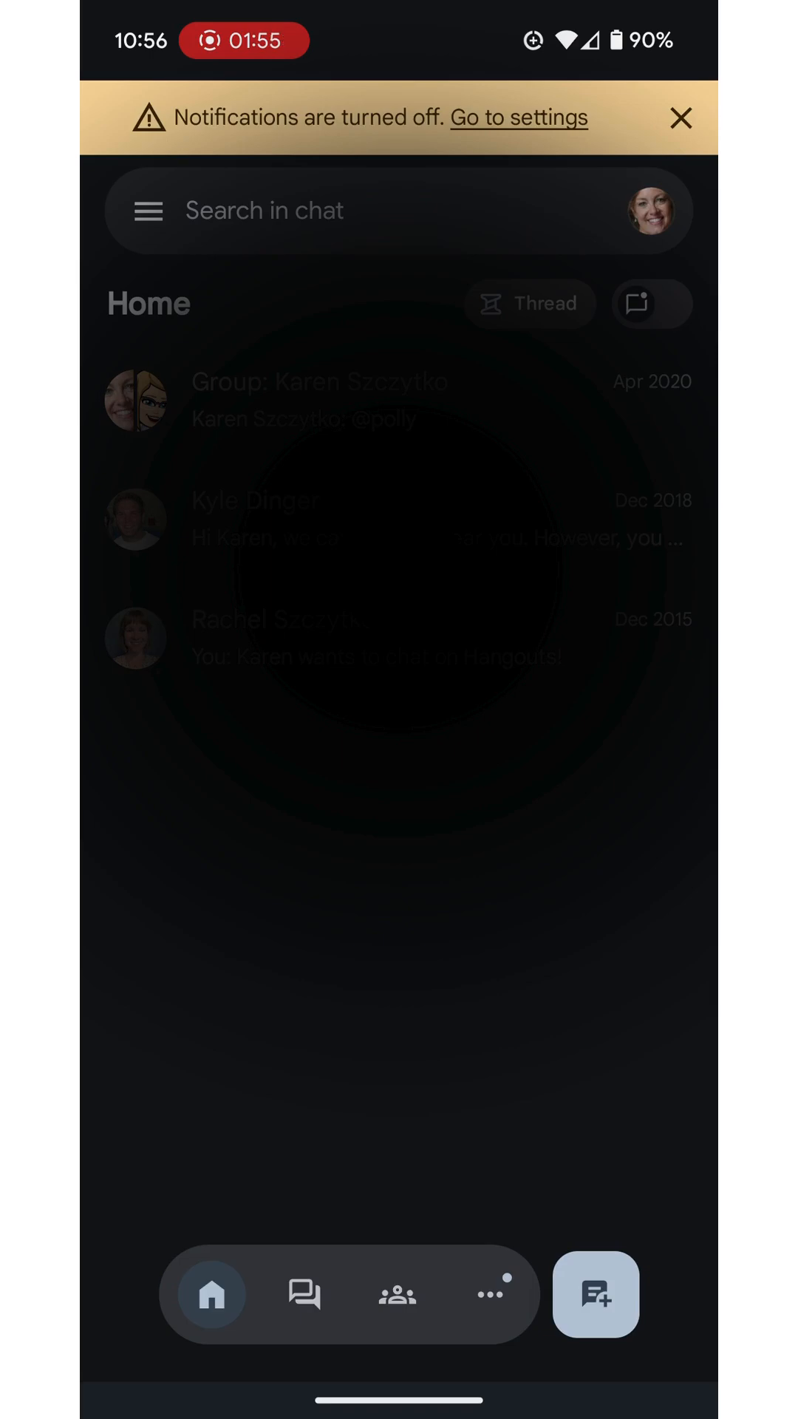
Switch Google Chat to the asagr.org school account
{"action": "left_click", "coordinate": [653, 209]}
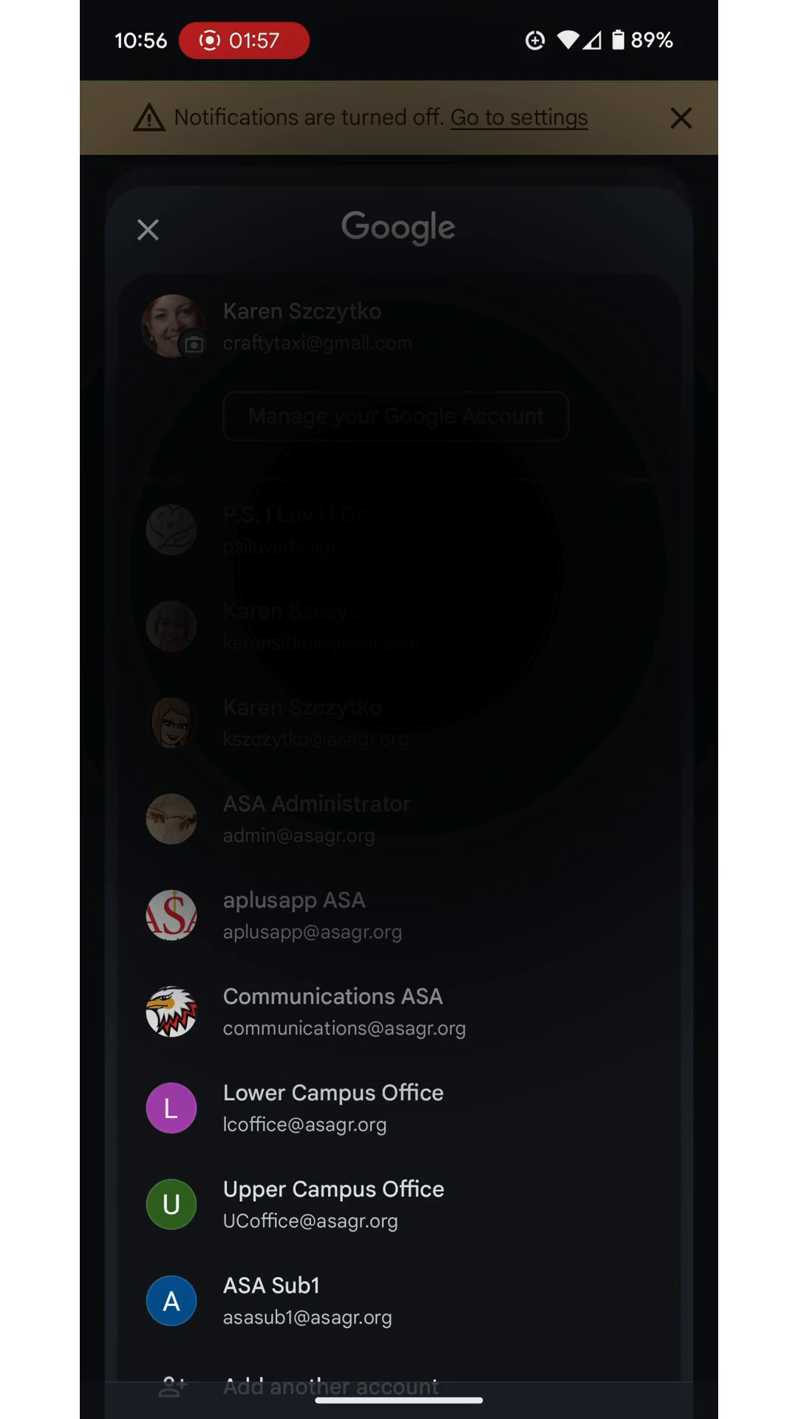
{"action": "left_click", "coordinate": [146, 229]}
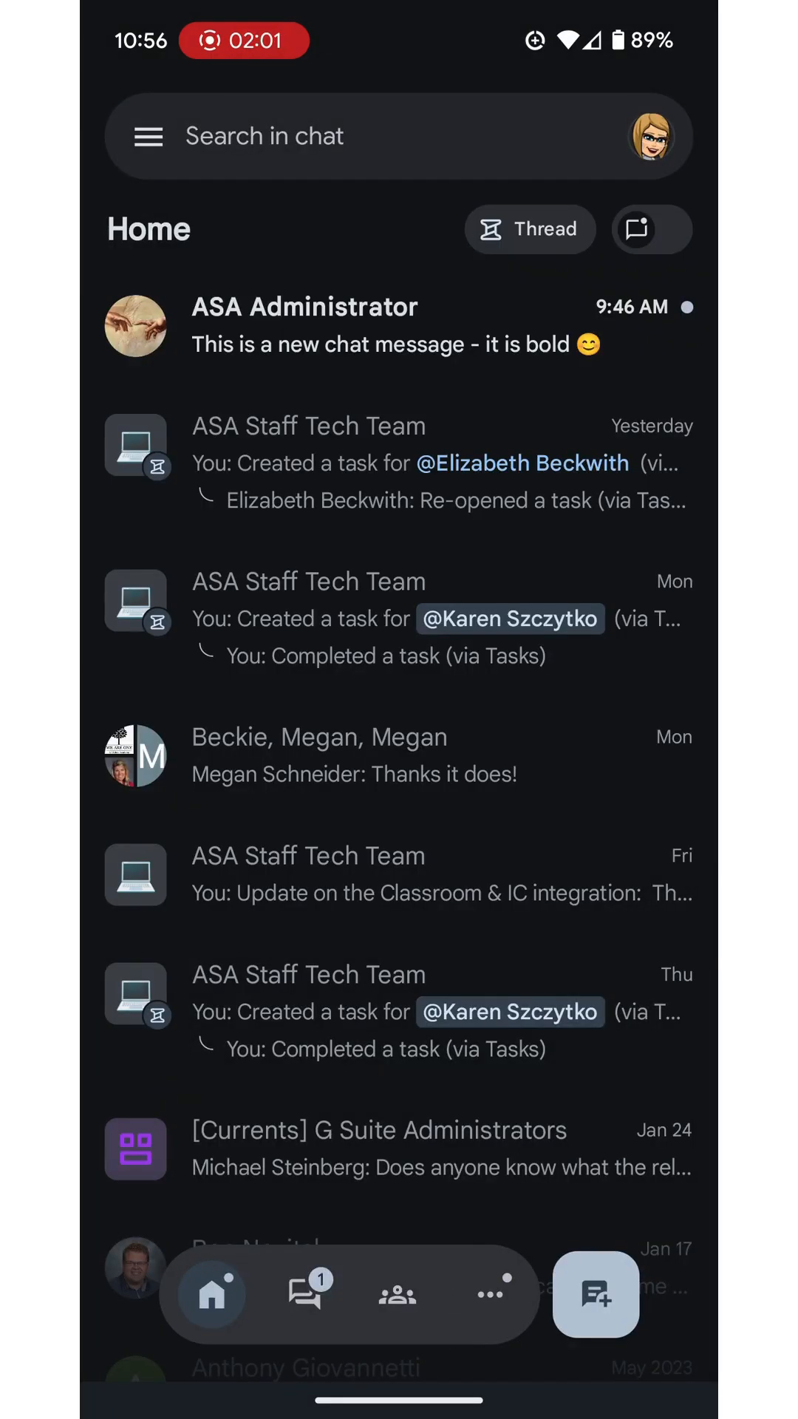